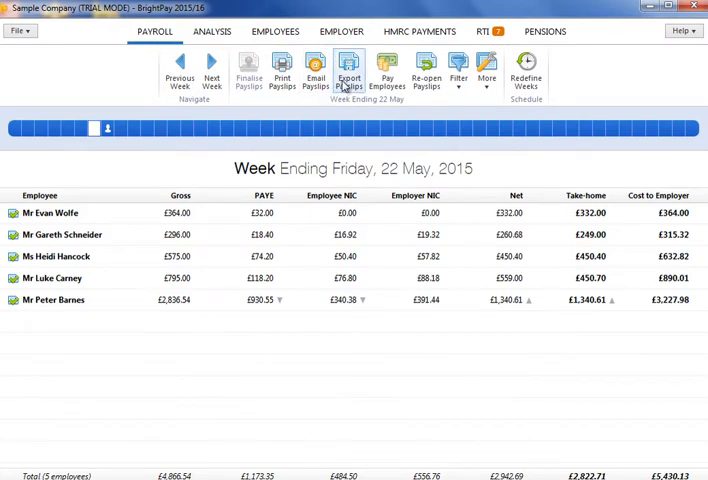
Launch Export Payslips from the Payroll toolbar for the week ending 22 May.
{"action": "left_click", "coordinate": [348, 76]}
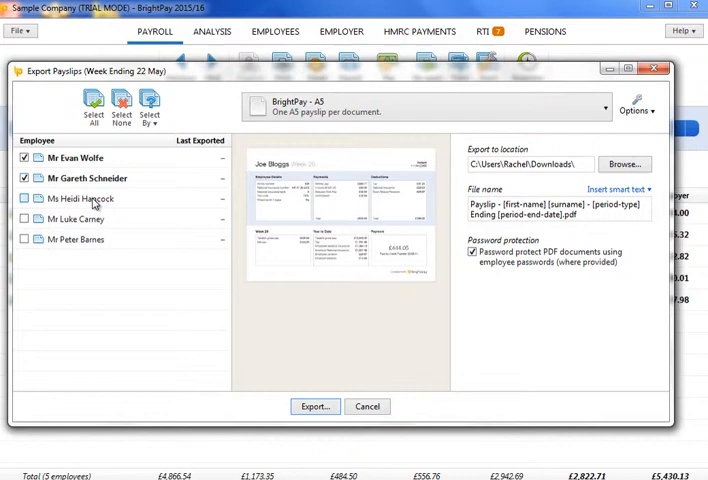
Select All so all five employees are ticked, then review the Select By options.
{"action": "left_click", "coordinate": [94, 104]}
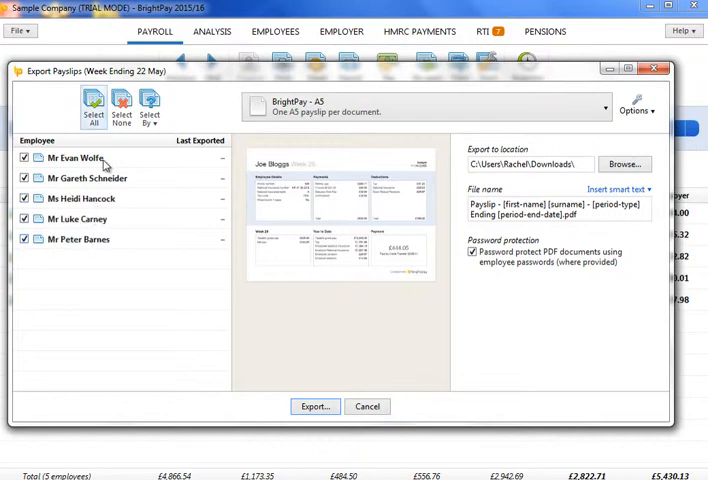
{"action": "left_click", "coordinate": [148, 108]}
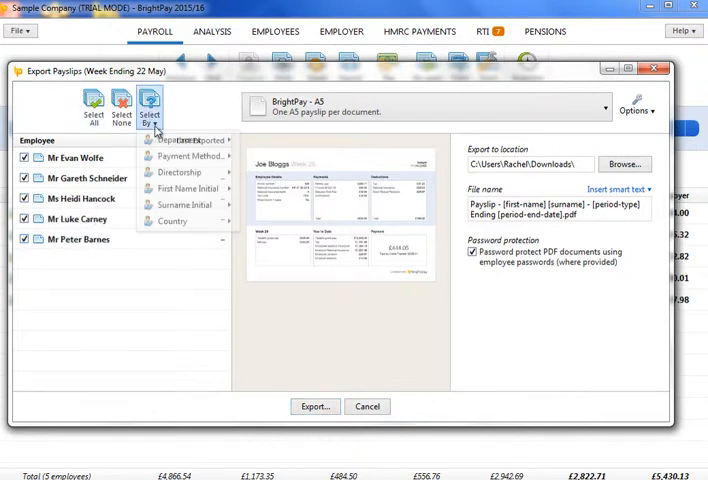
{"action": "mouse_move", "coordinate": [188, 156]}
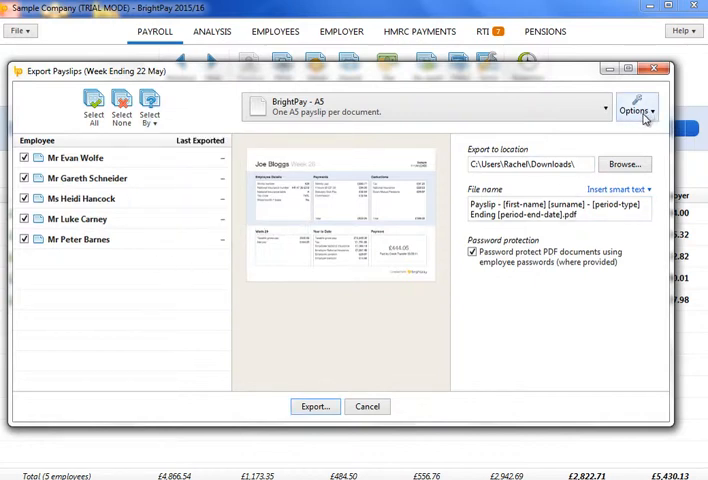
{"action": "left_click", "coordinate": [636, 110]}
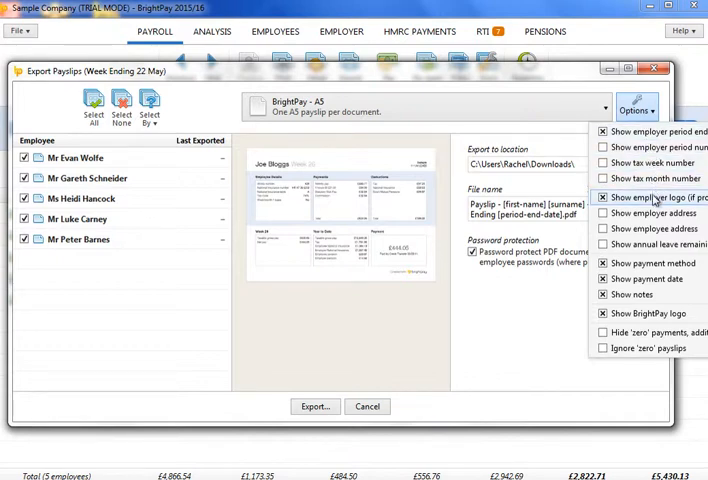
{"action": "mouse_move", "coordinate": [664, 244]}
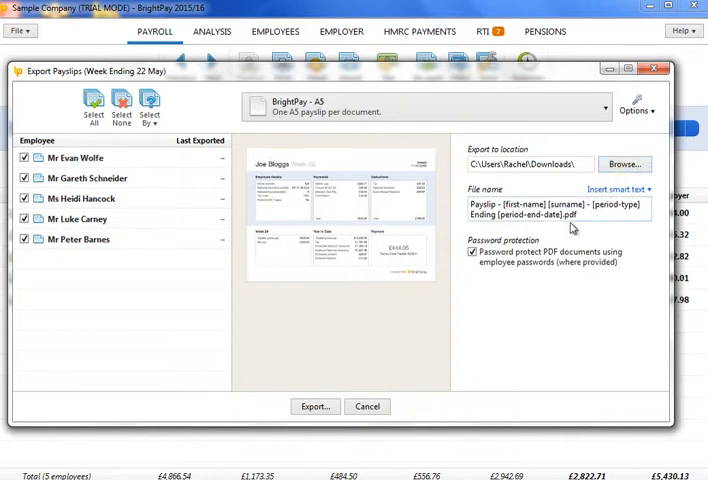
Confirm the Downloads export location and file name, then start the PDF export for all five.
{"action": "left_click", "coordinate": [590, 214]}
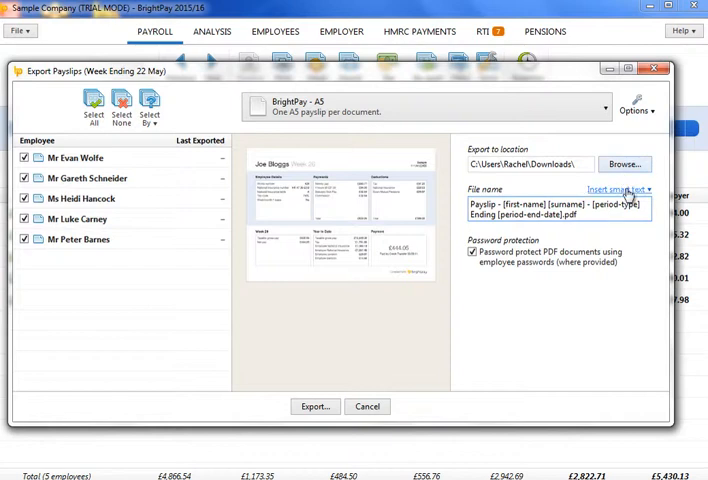
{"action": "left_click", "coordinate": [620, 188]}
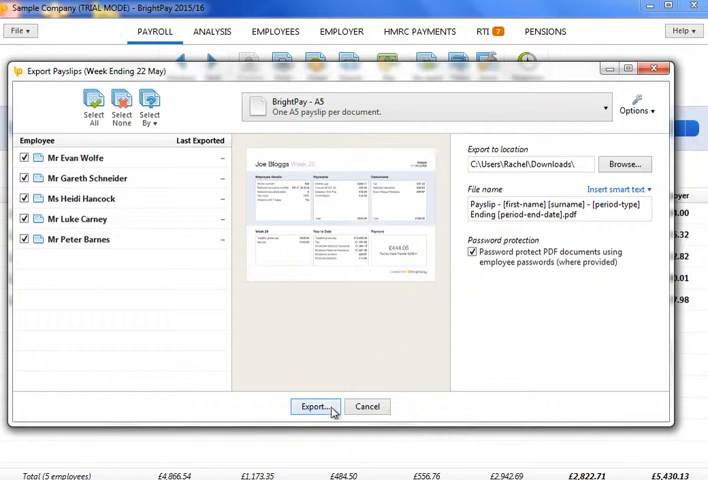
{"action": "left_click", "coordinate": [314, 406]}
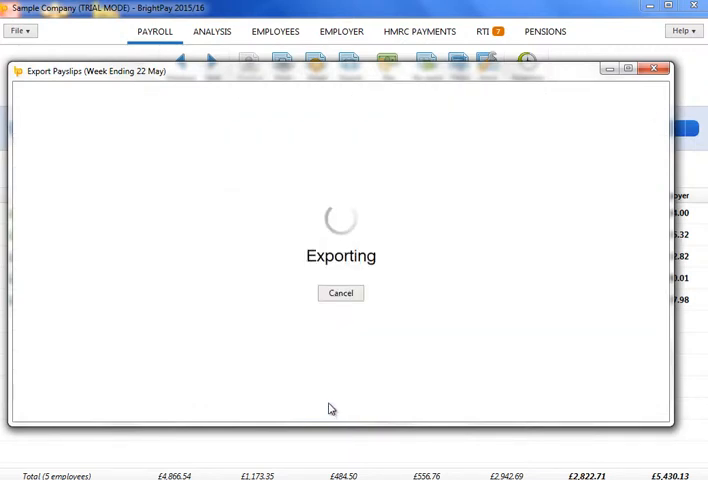